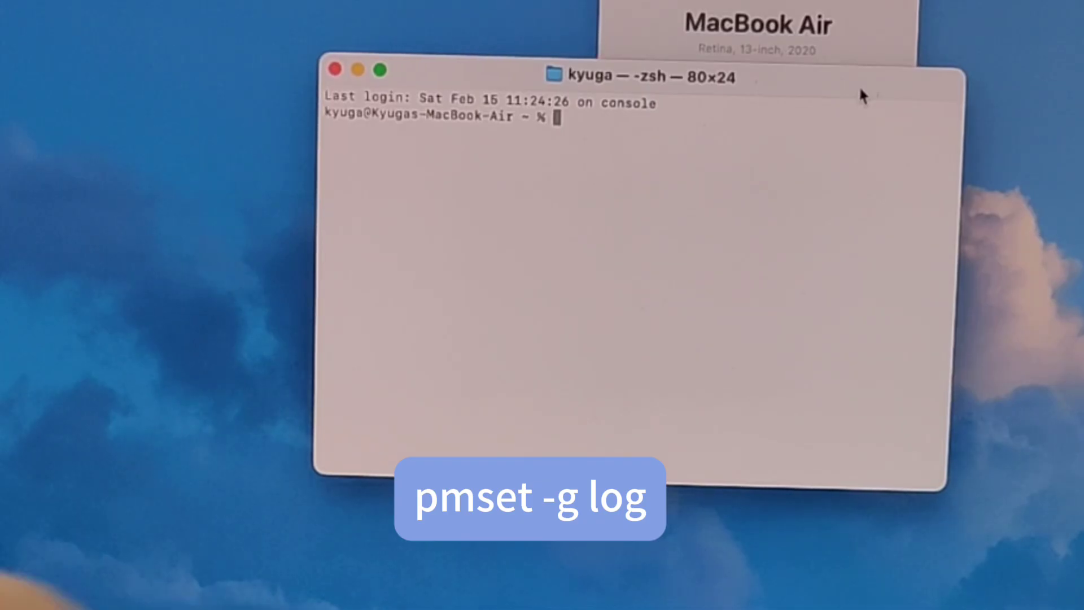
Enter pmset -g at the zsh prompt to inspect power management settings.
text(pmset -g)
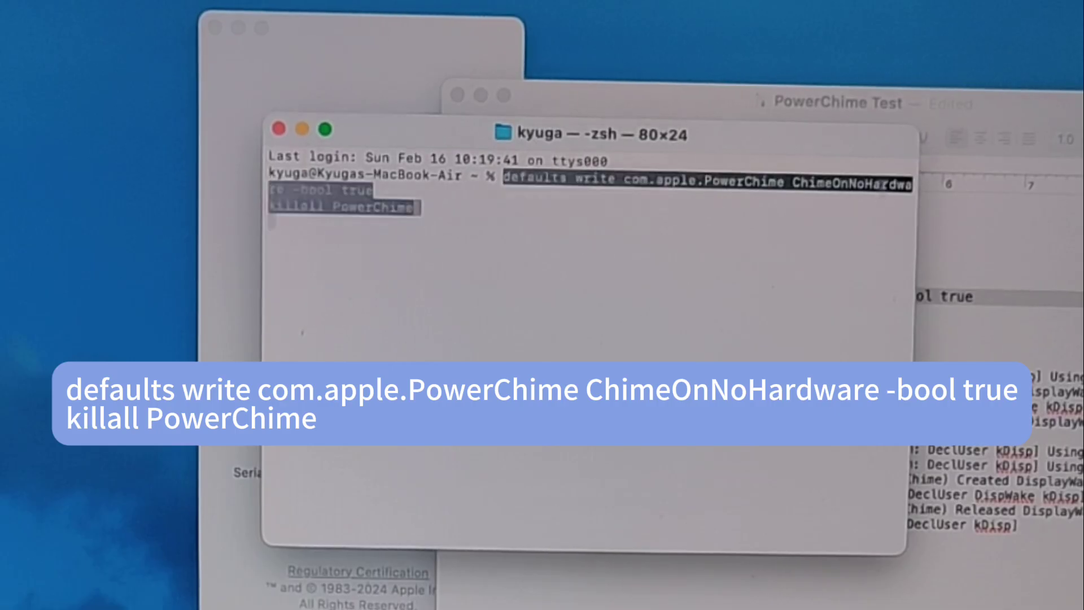
Run defaults write com.apple.PowerChime ChimeOnNoHardware -bool true and killall PowerChime.
key(Return)
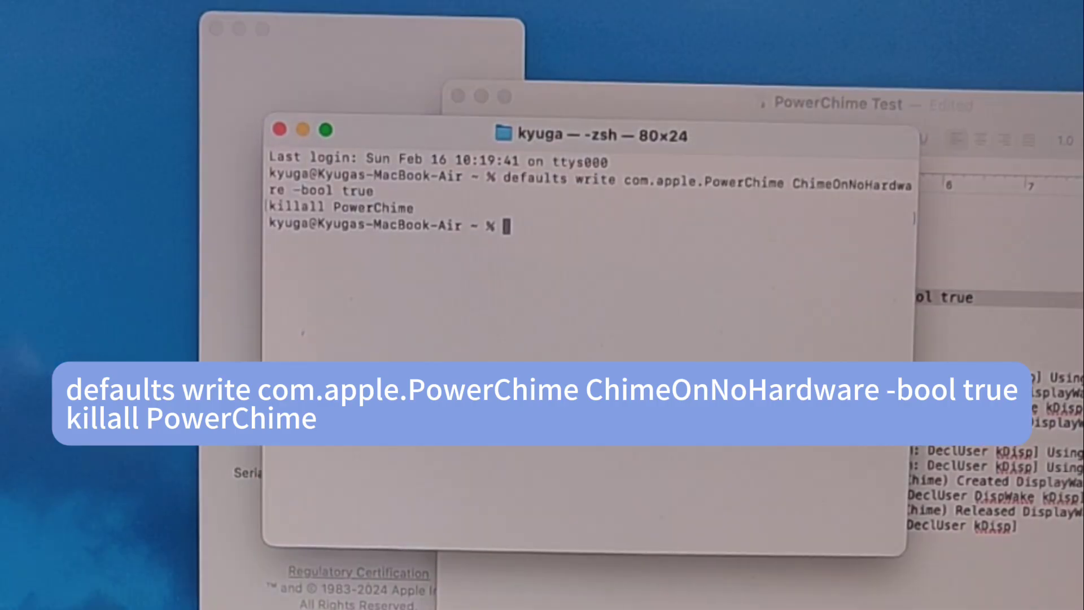